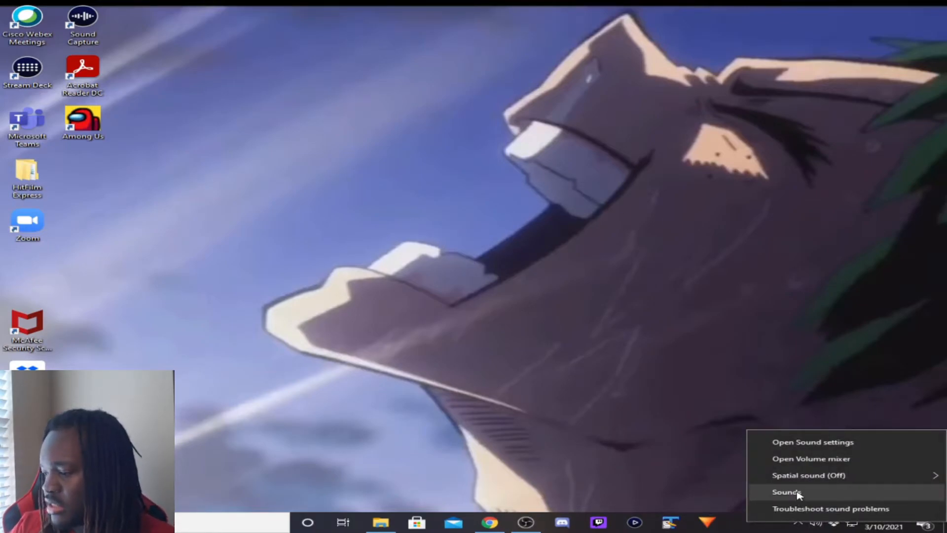
Step: Open the Sound dialog's Recording devices and select the Yeti Stereo Microphone
click(784, 492)
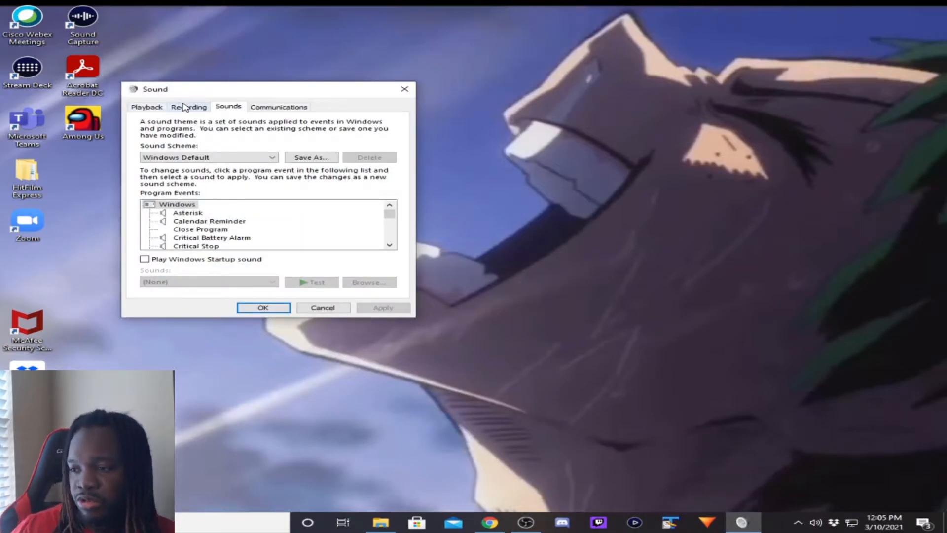
click(188, 106)
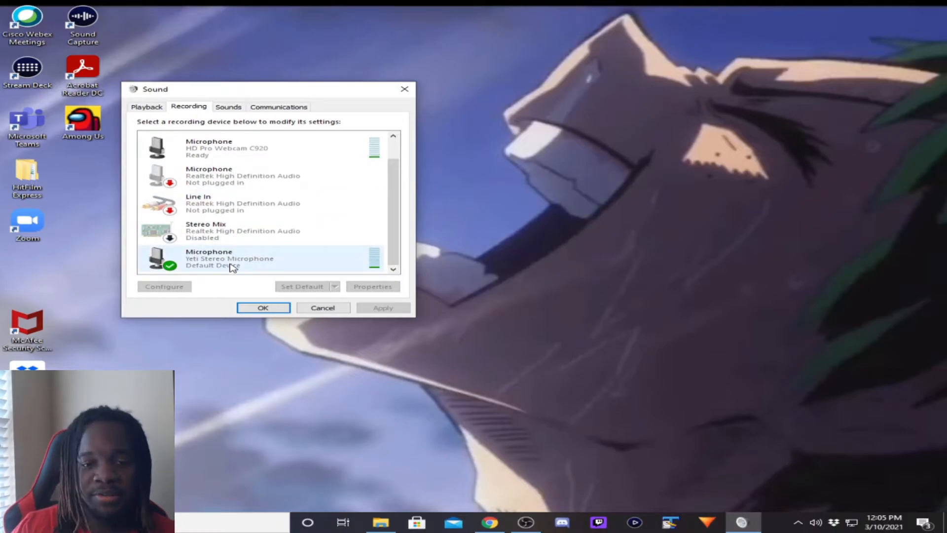
click(229, 258)
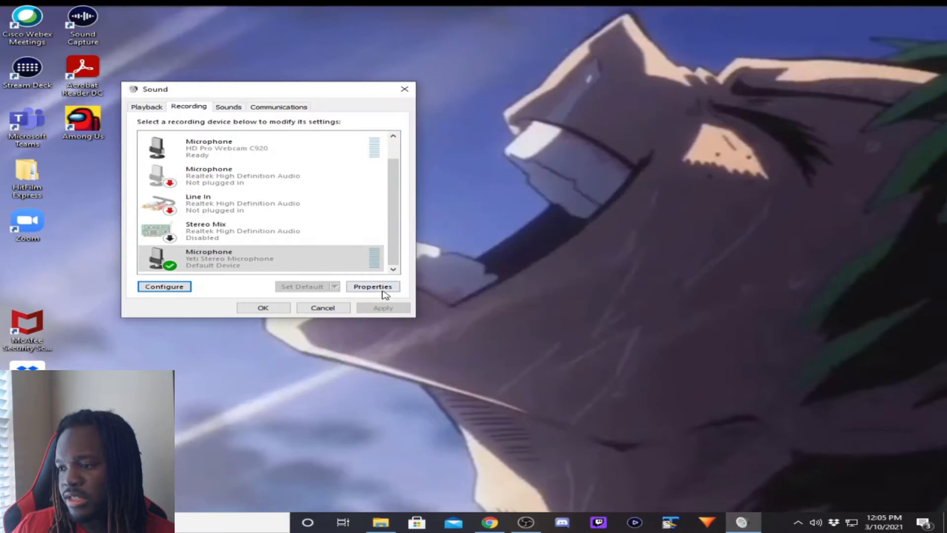
Step: Set the Yeti microphone's Levels slider to 85 in its properties and confirm
click(372, 286)
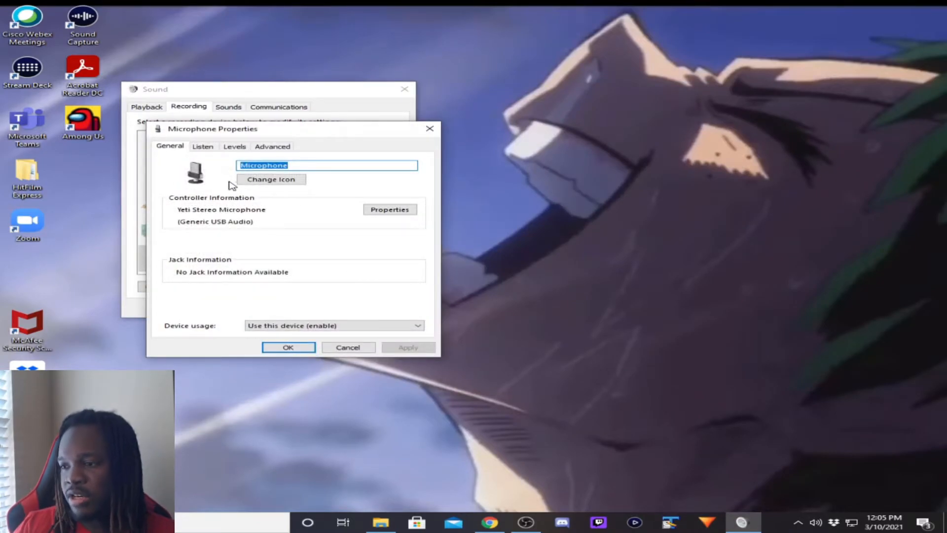
click(235, 146)
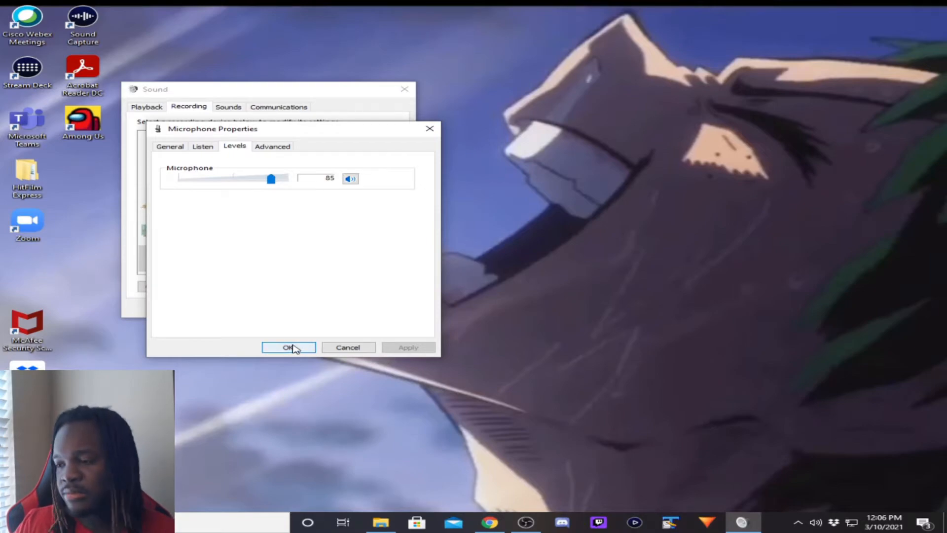
click(288, 347)
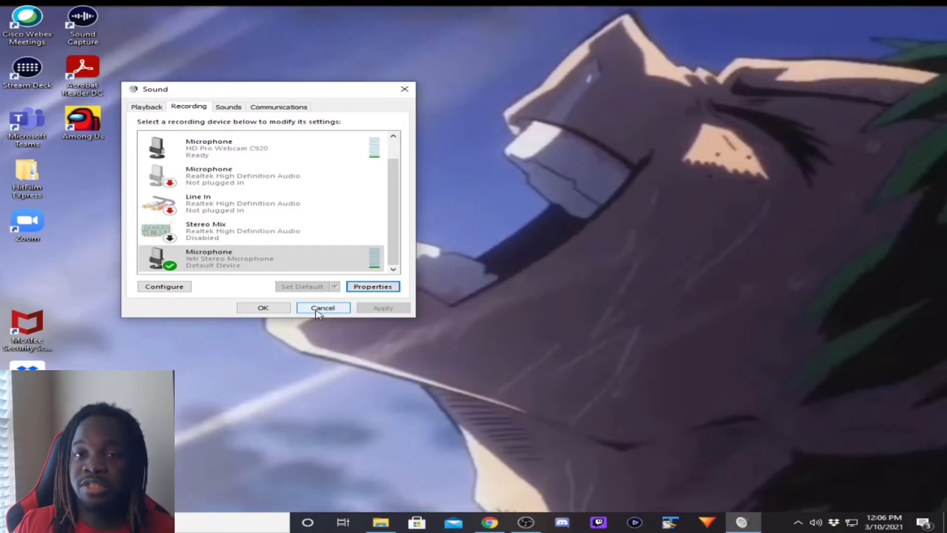
Step: Cancel out of the Windows Sound dialog to get back to OBS Studio
click(323, 307)
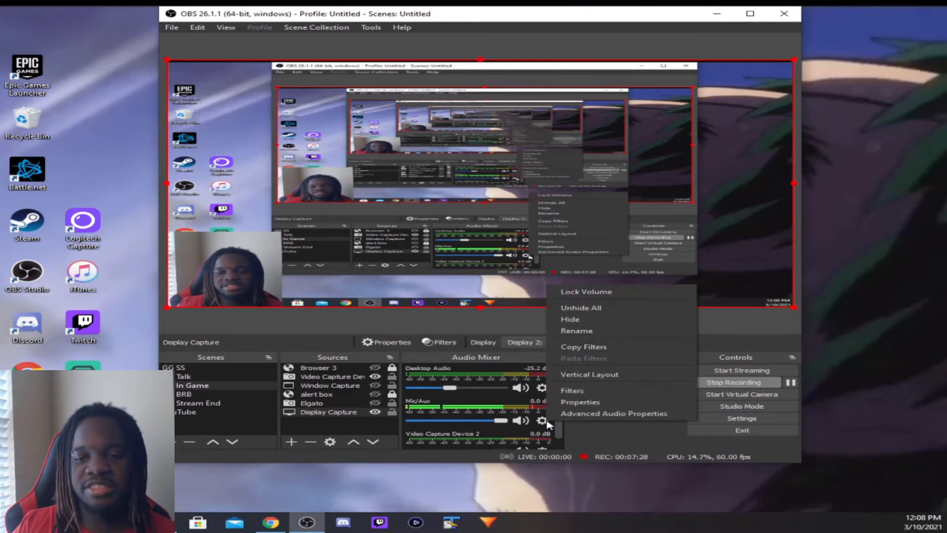
Step: Use the Mic/Aux gear menu in the Audio Mixer to open its Filters window
click(579, 402)
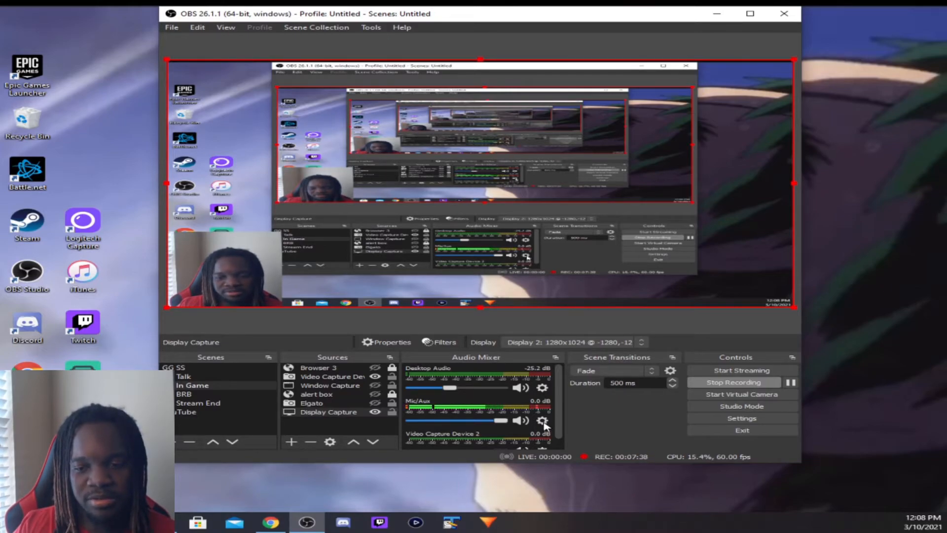
click(541, 420)
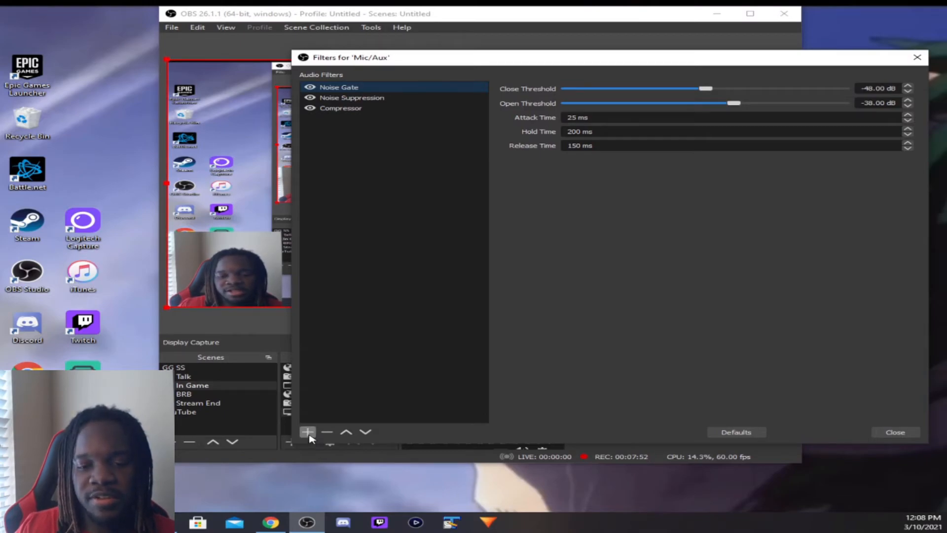
Step: Add Noise Gate 2, Compressor 2 and Noise Suppression 2 filters to Mic/Aux
click(307, 431)
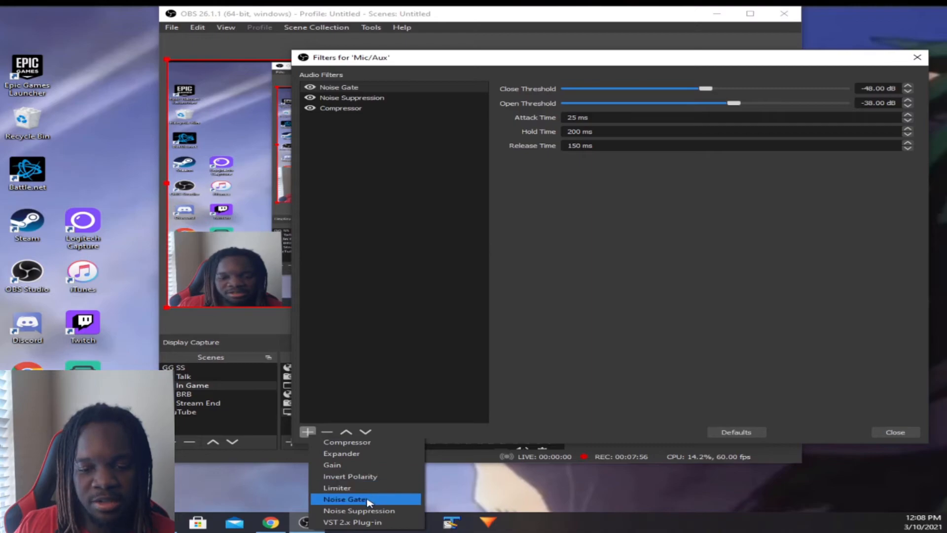
mouse_move(375, 509)
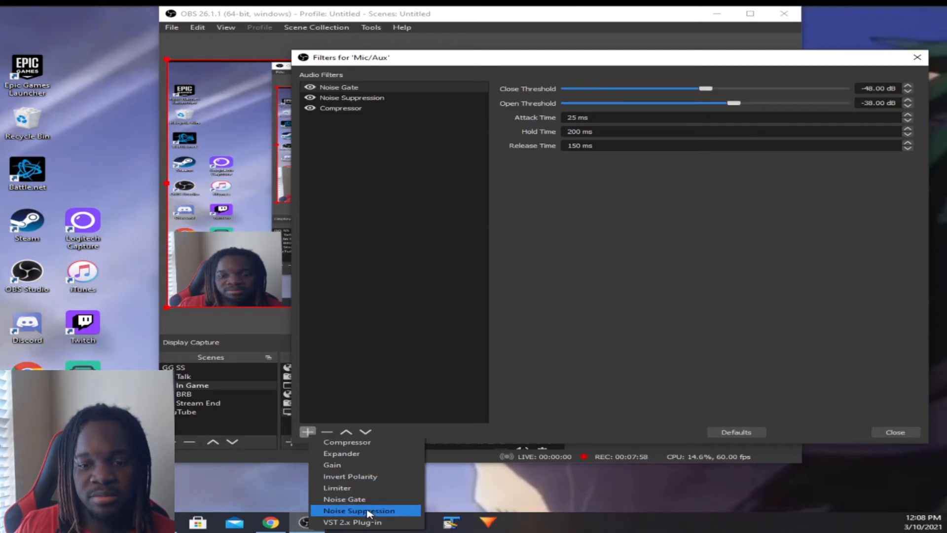
mouse_move(356, 498)
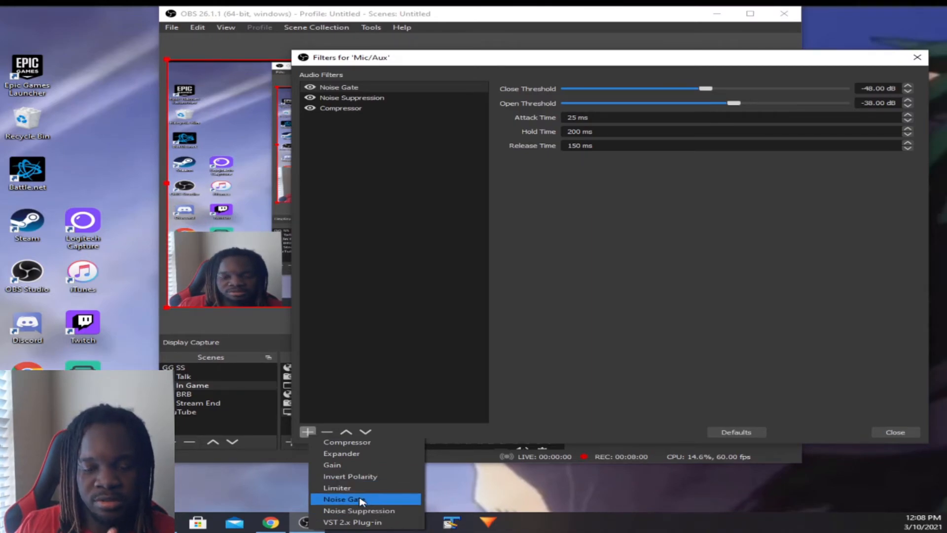
click(343, 498)
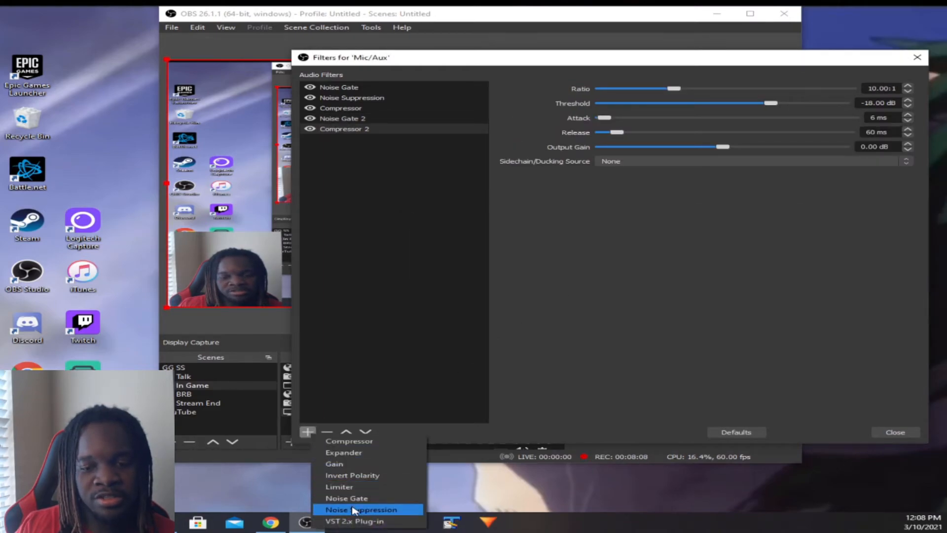
click(357, 508)
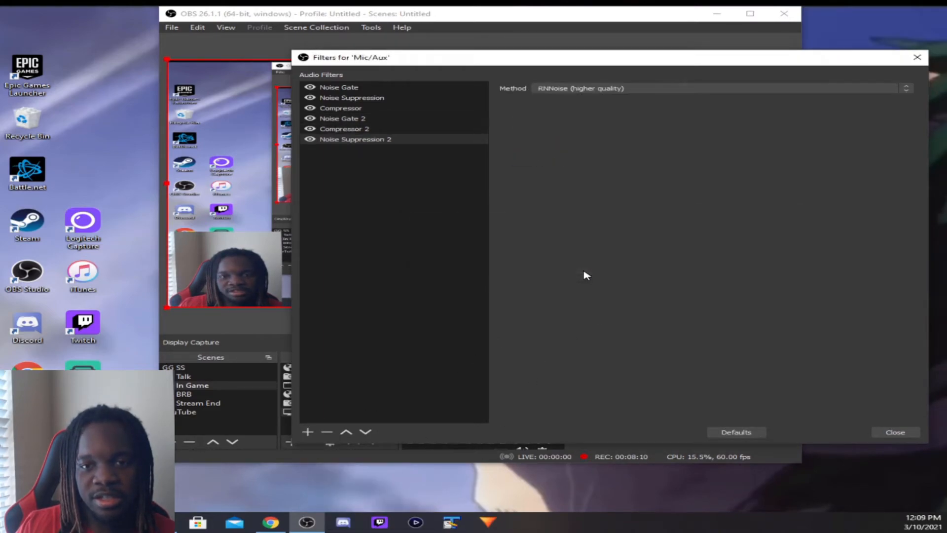
click(339, 87)
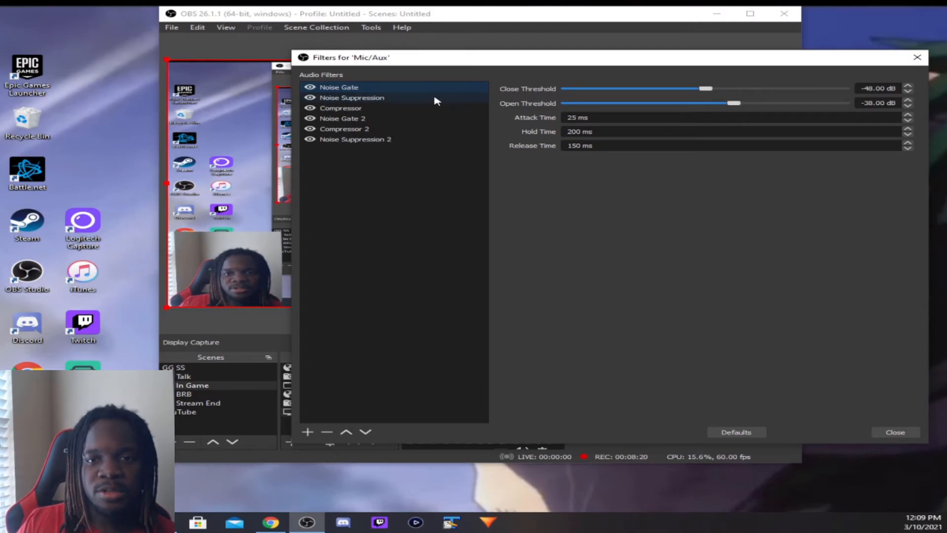
click(352, 98)
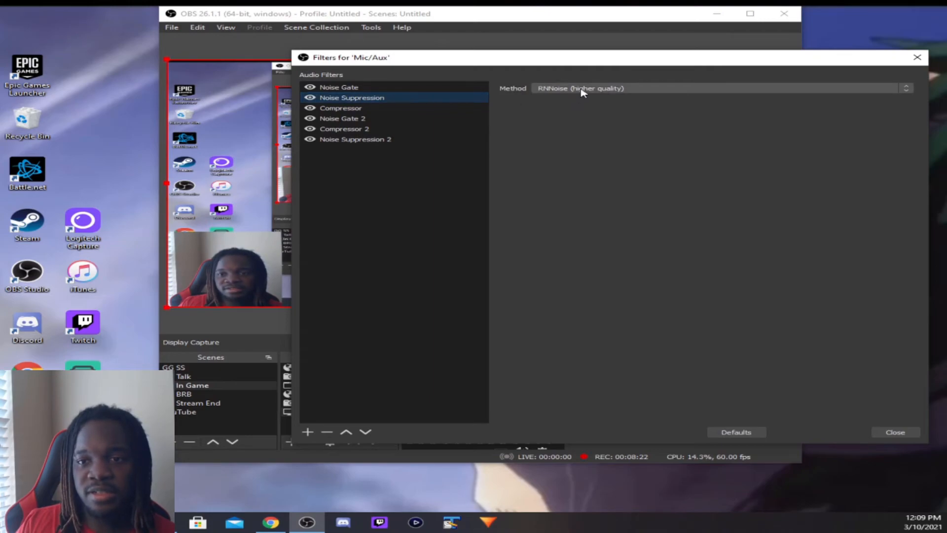
click(583, 89)
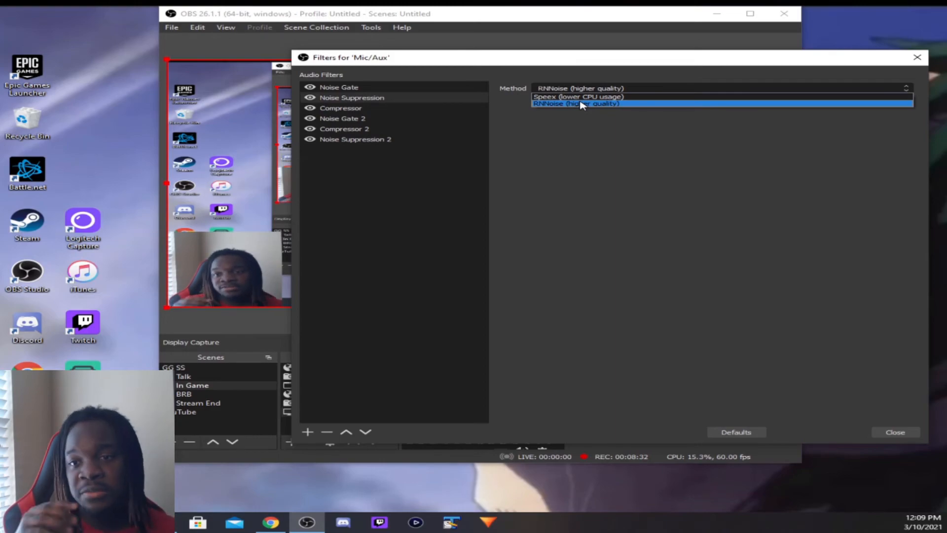
mouse_move(639, 108)
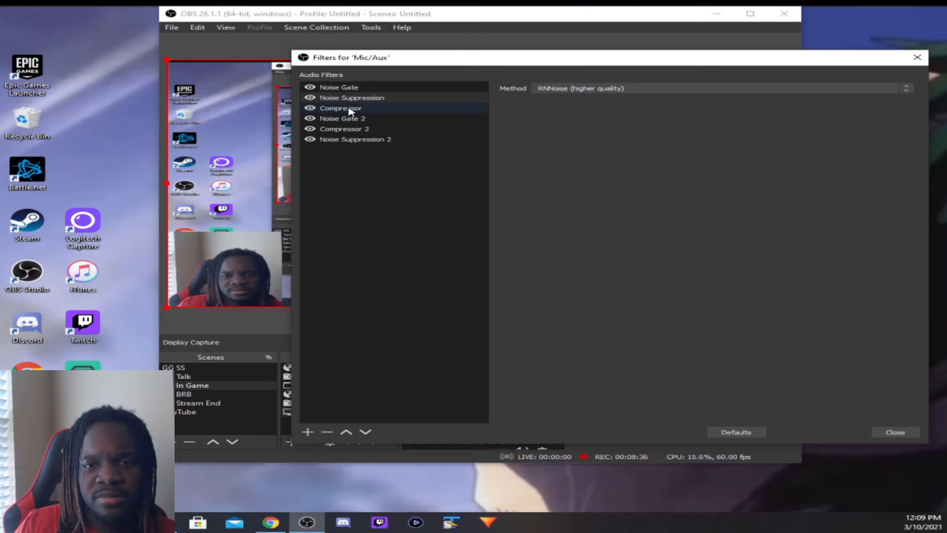
click(340, 108)
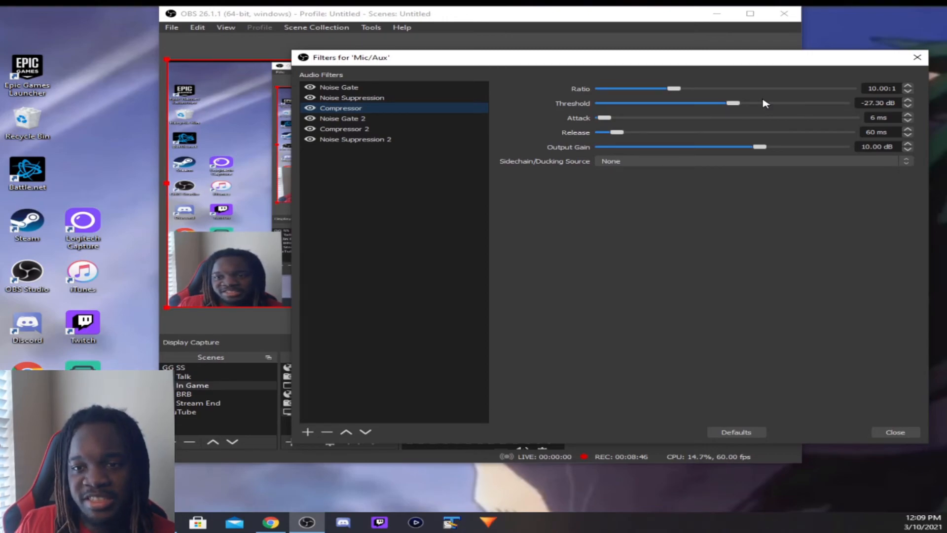
click(344, 119)
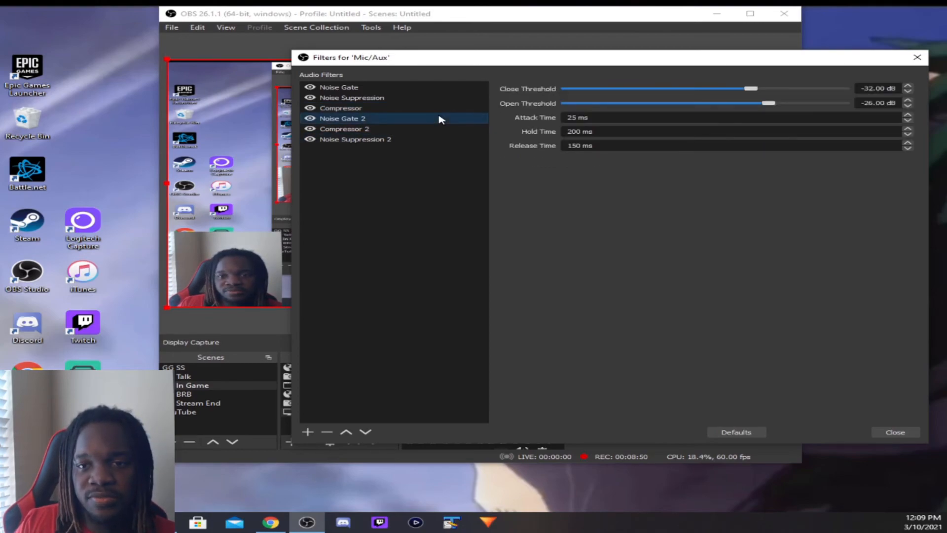
mouse_move(463, 120)
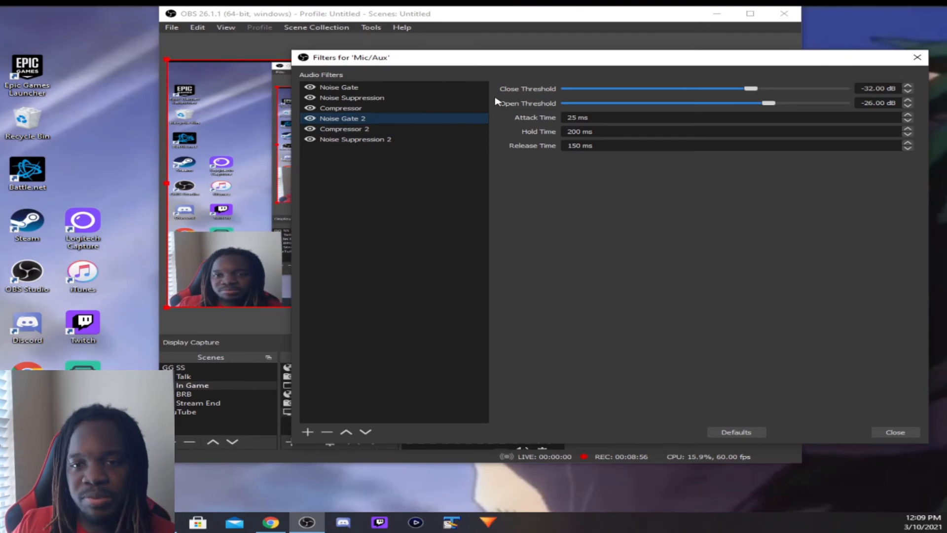
click(352, 98)
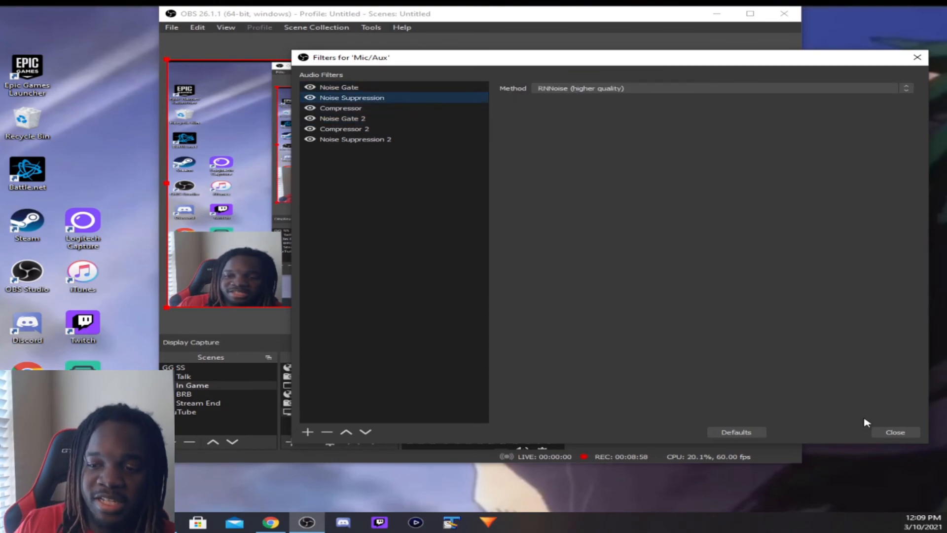
Step: Close the 'Filters for Mic/Aux' window to return to OBS's main view
click(895, 431)
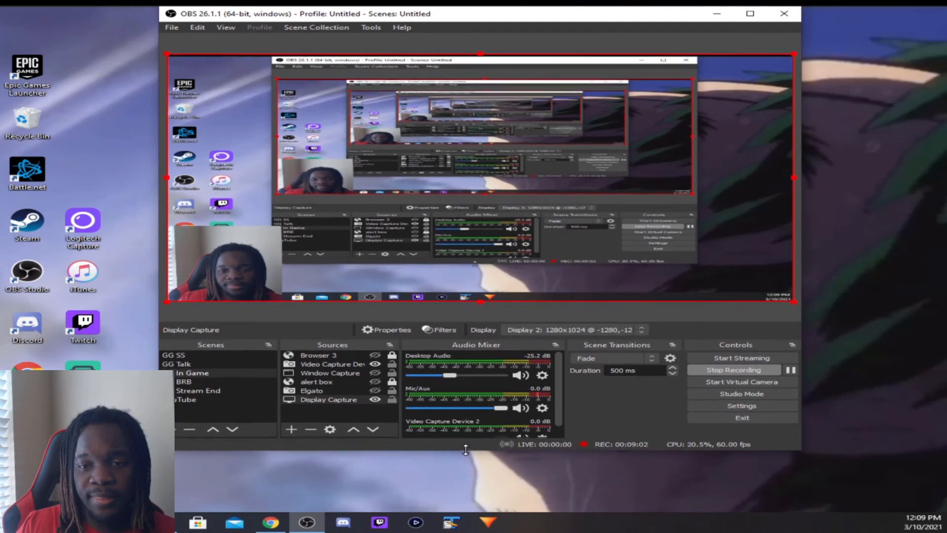